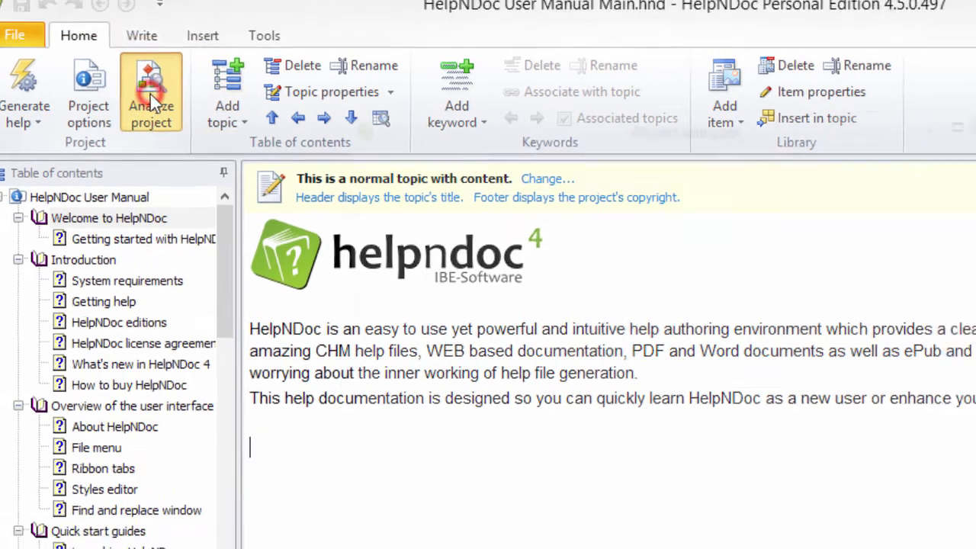
Run the project analyzer on the user manual, reporting 98 topics, 94 hyperlinks and 24 pictures
left_click(150, 92)
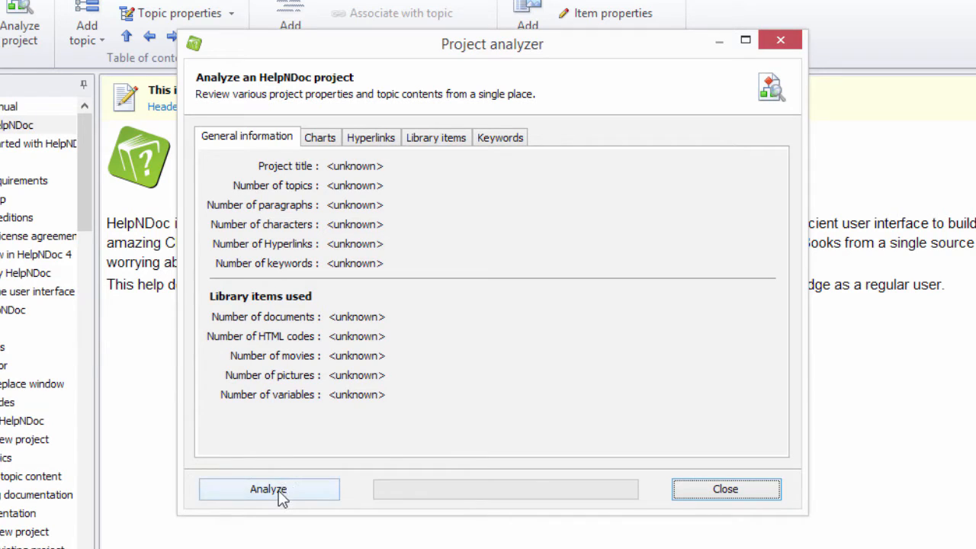
left_click(268, 488)
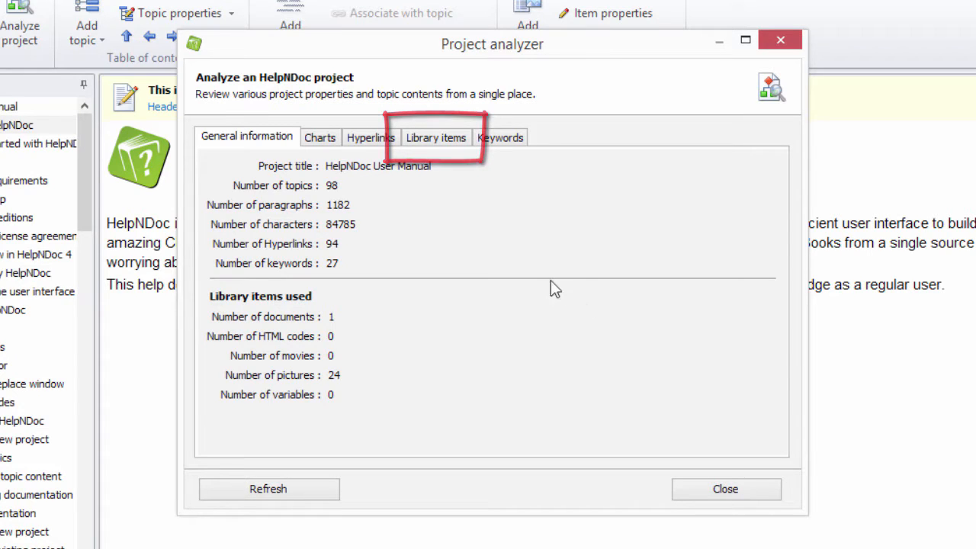
Review the Library items list, checking each item's kind, caption, source and using topic
left_click(436, 138)
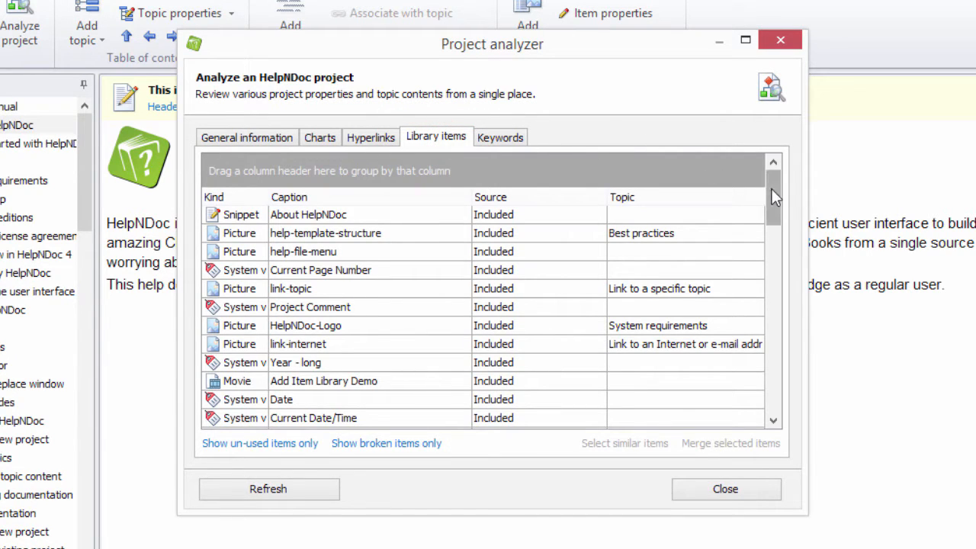
scroll("down", 3)
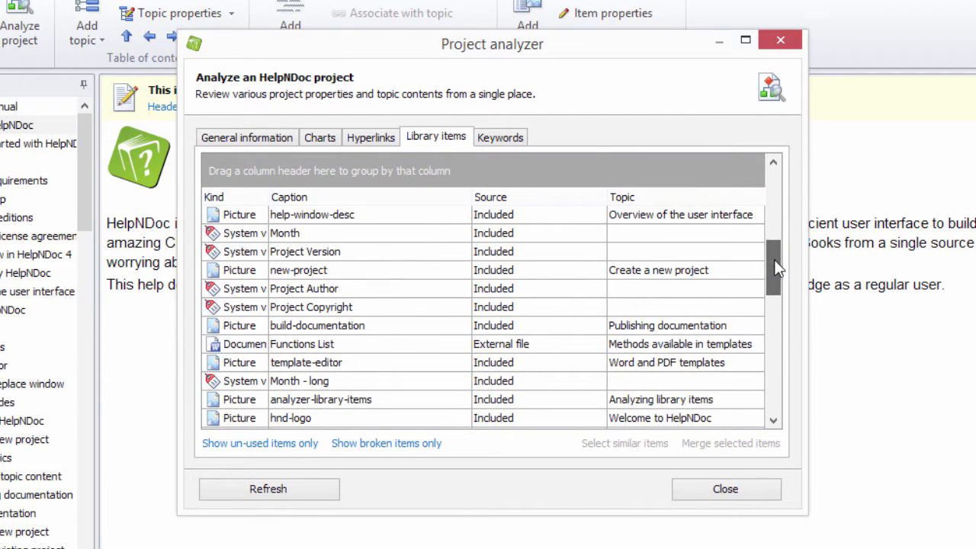
scroll("down", 3)
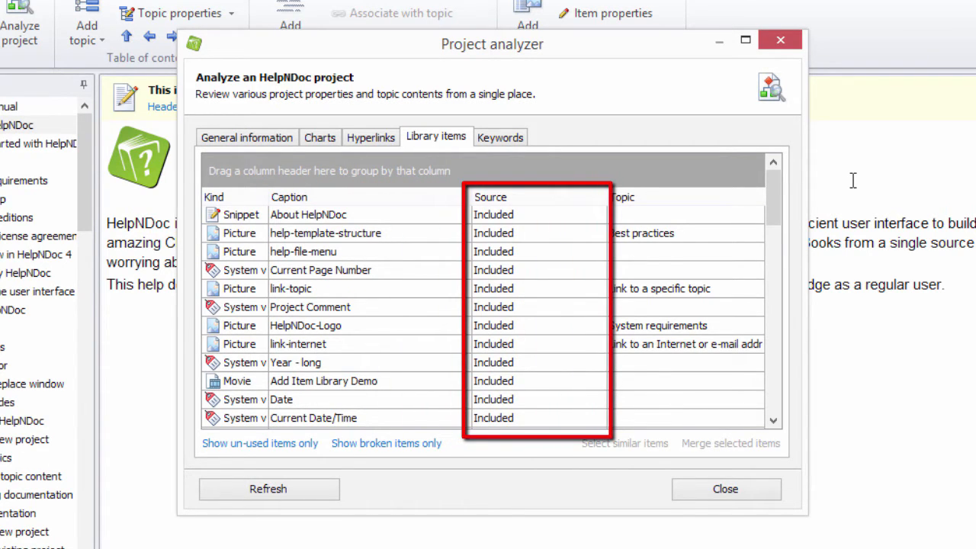
mouse_move(845, 183)
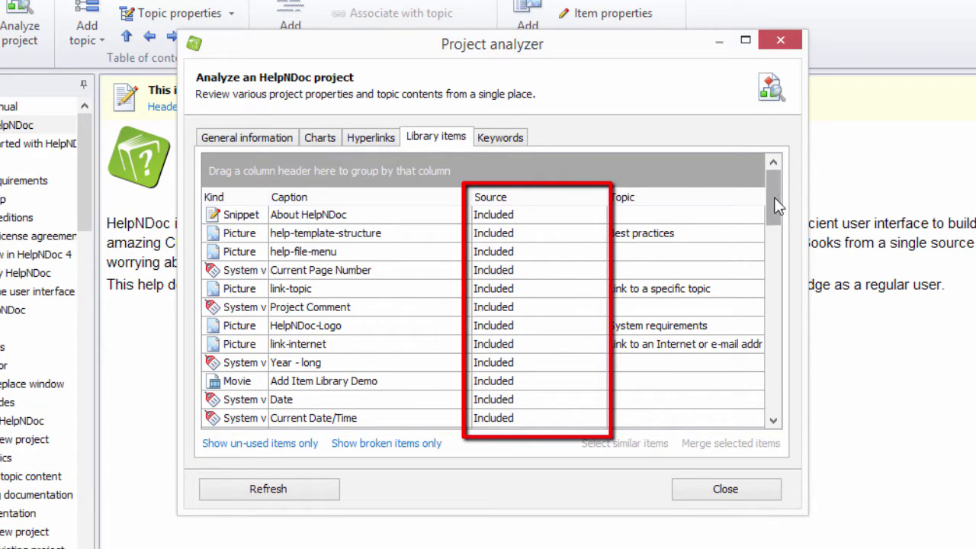
scroll("down", 3)
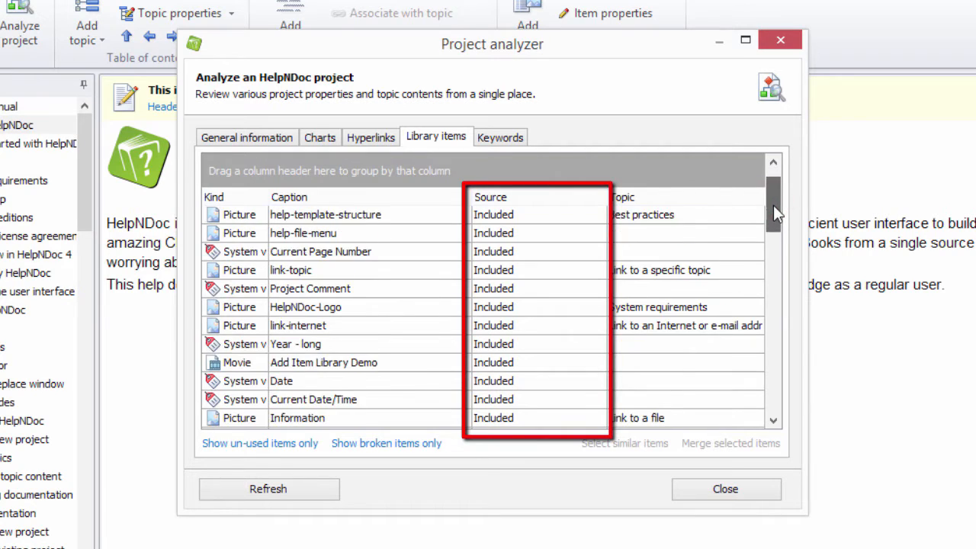
scroll("down", 3)
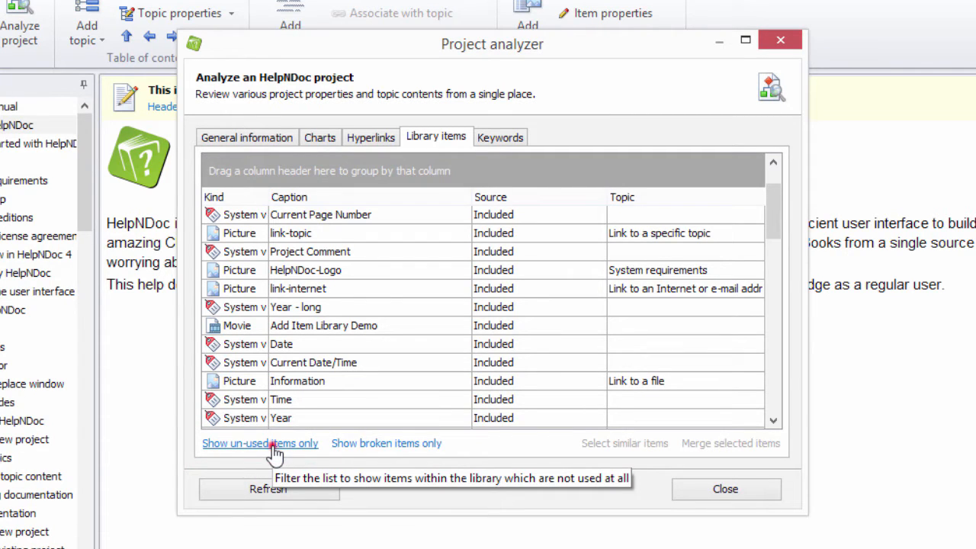
Filter to unused library items, attempt deleting AddressURL and answer the confirmation
left_click(259, 442)
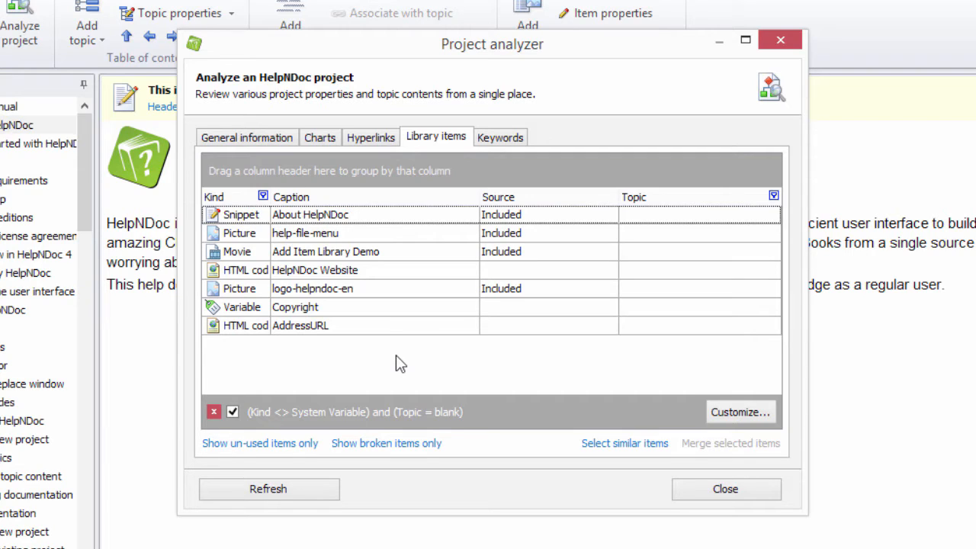
mouse_move(342, 370)
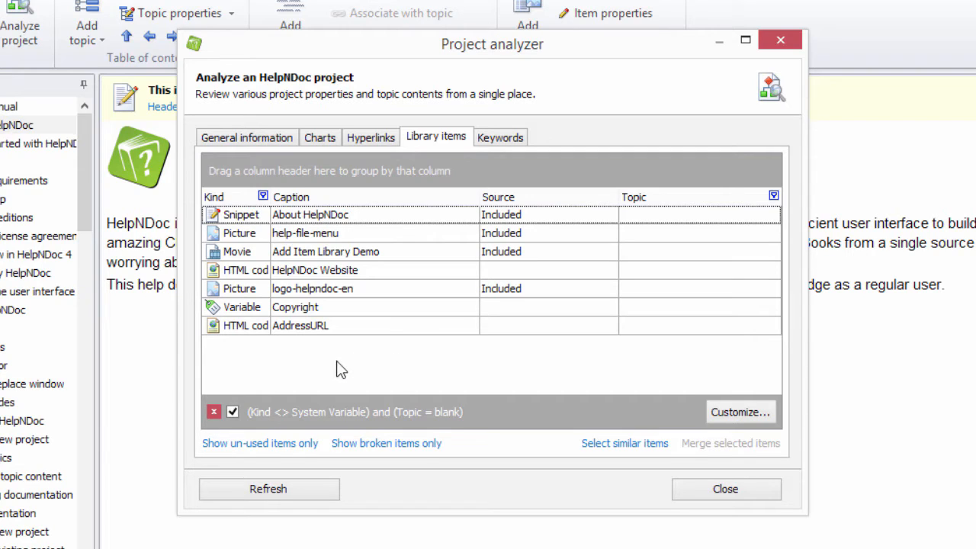
left_click(300, 327)
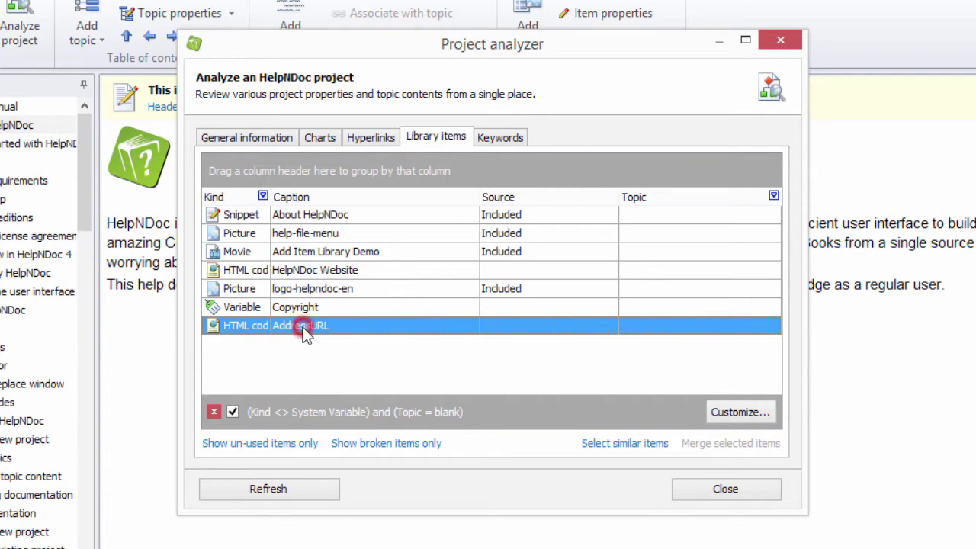
key("Delete")
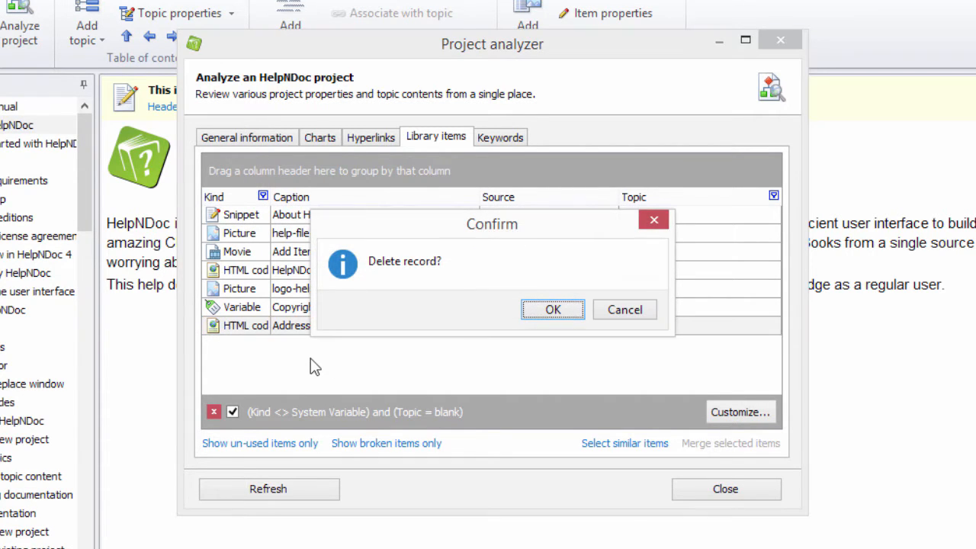
left_click(625, 308)
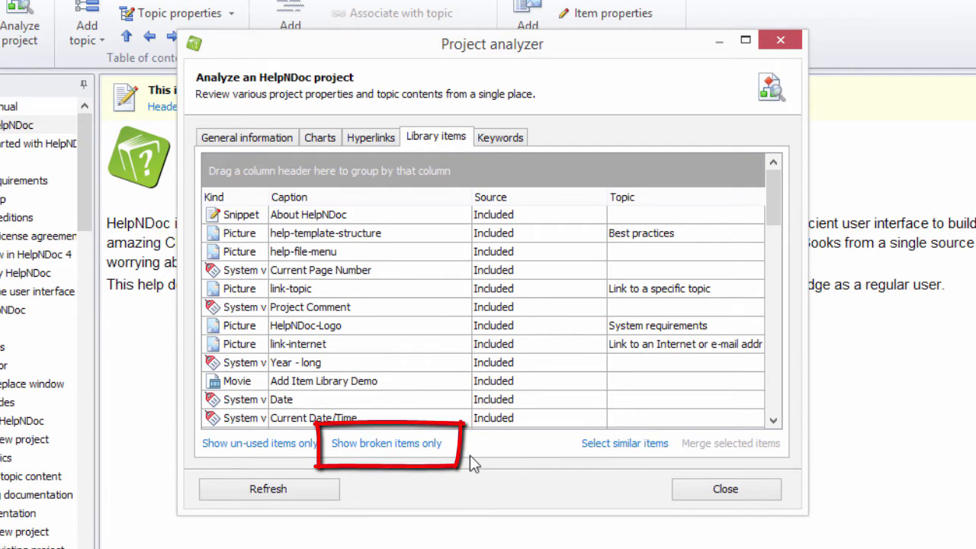
Filter to broken library items, revealing one broken entry used in About HelpNDoc
left_click(386, 443)
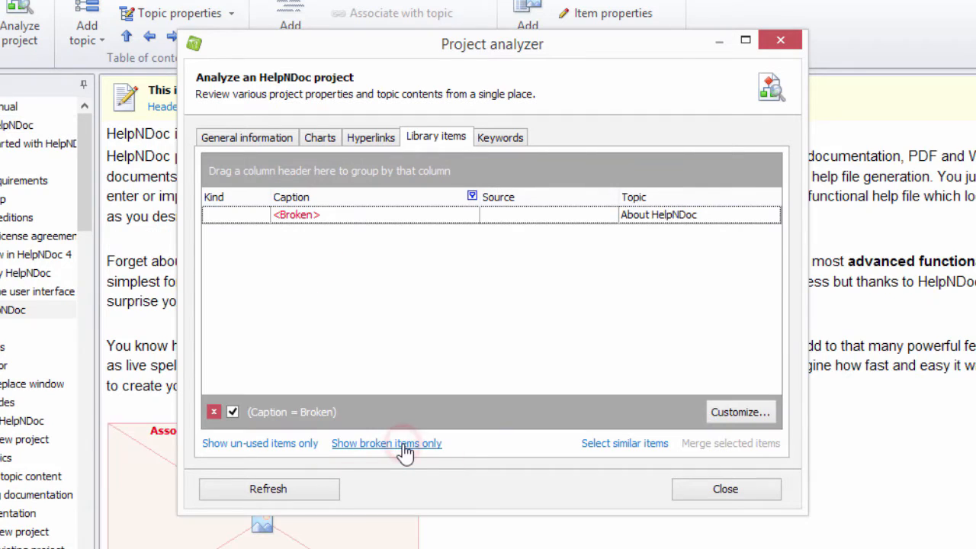
mouse_move(486, 340)
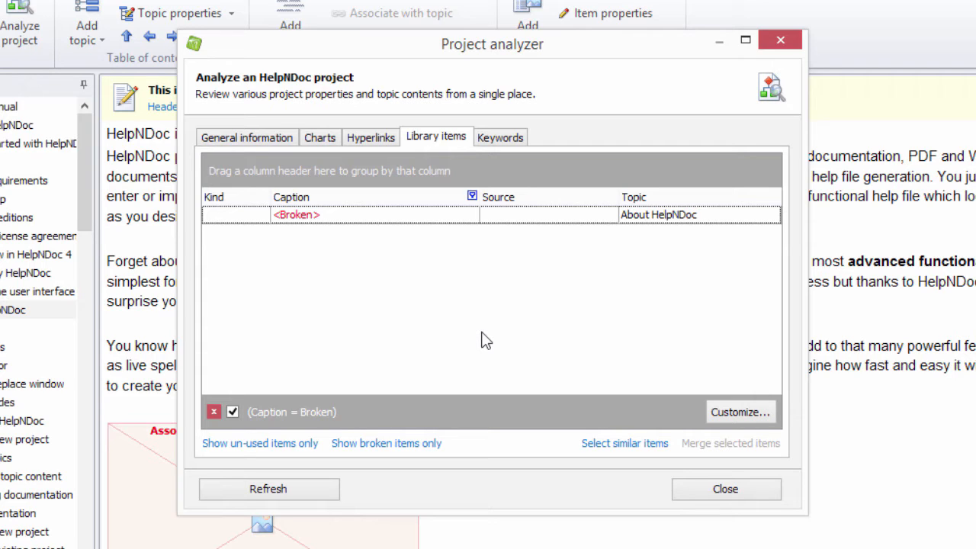
mouse_move(424, 351)
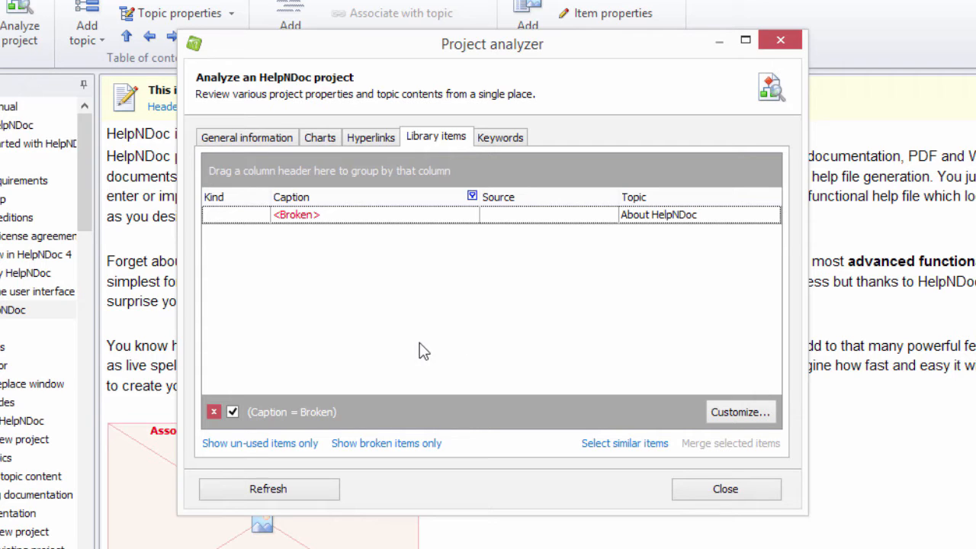
mouse_move(255, 390)
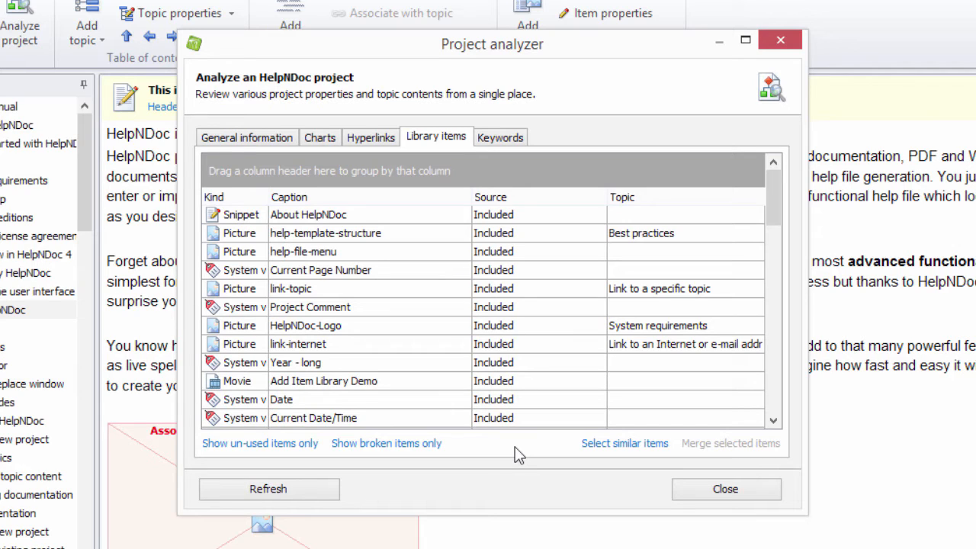
mouse_move(497, 450)
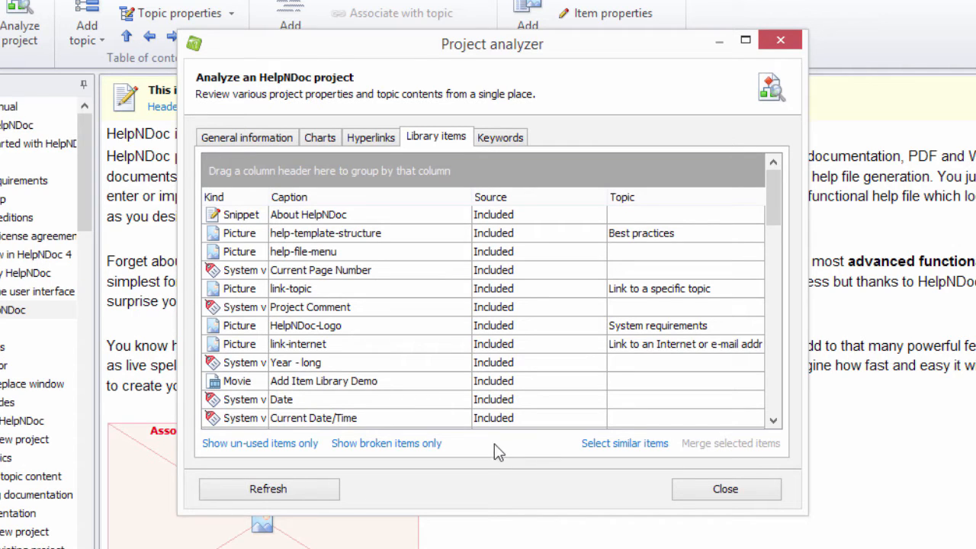
Select HelpNDoc-Logo and find its similar items, giving 2 selected logo pictures
left_click(305, 326)
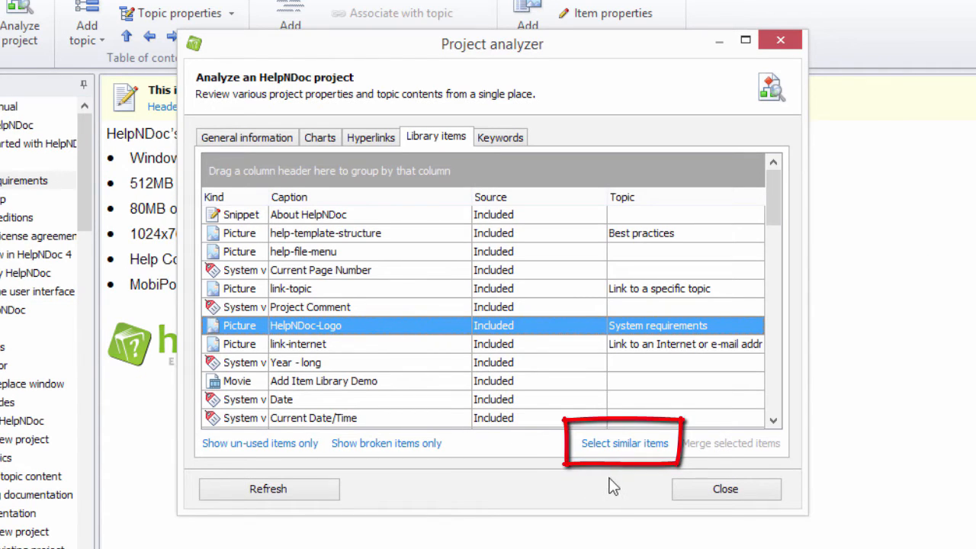
left_click(624, 442)
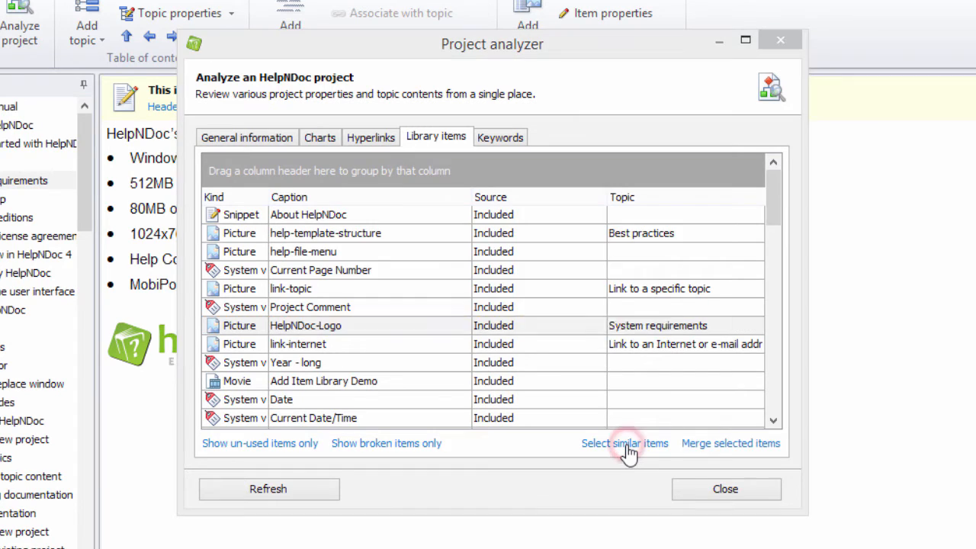
left_click(626, 442)
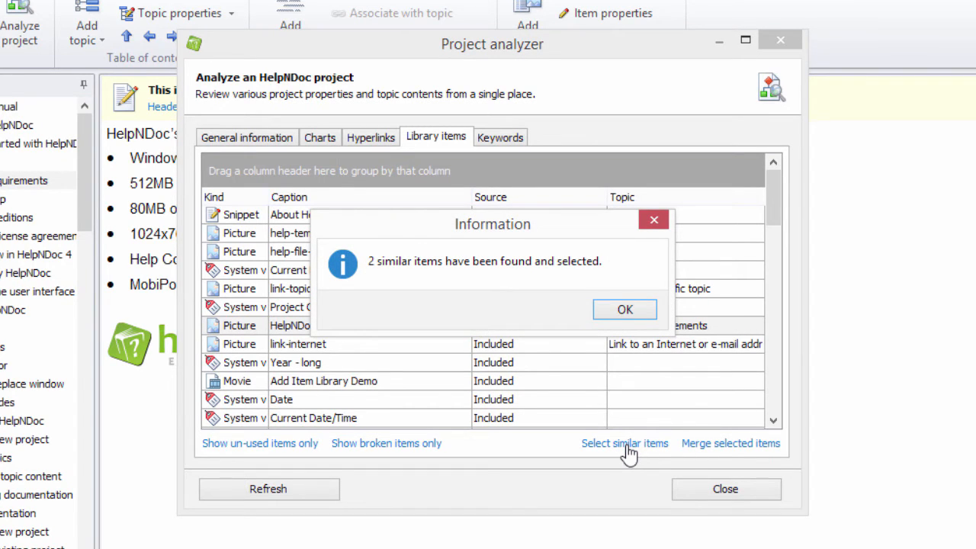
left_click(625, 308)
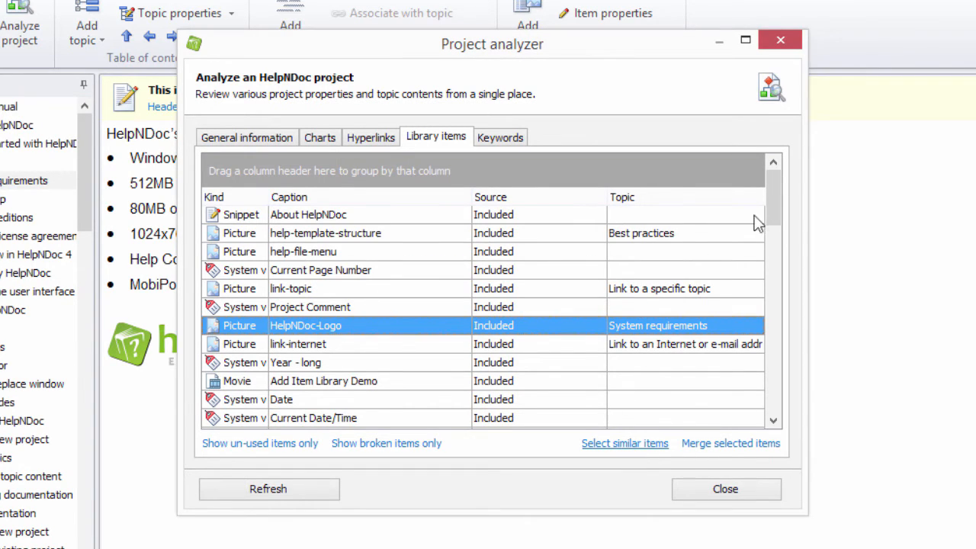
scroll("down", 3)
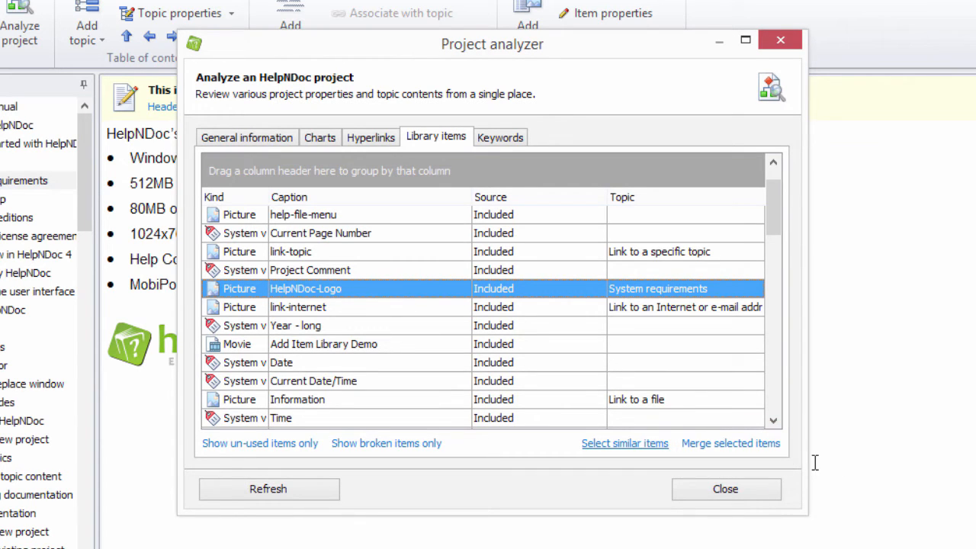
Merge the selected logo pictures into the HelpNDoc-Logo item and close the analyzer
left_click(729, 443)
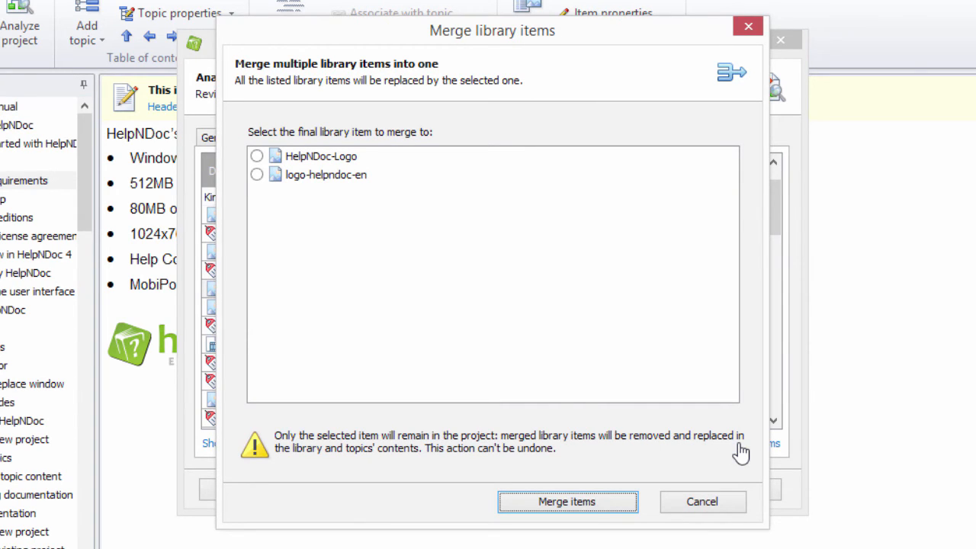
mouse_move(308, 245)
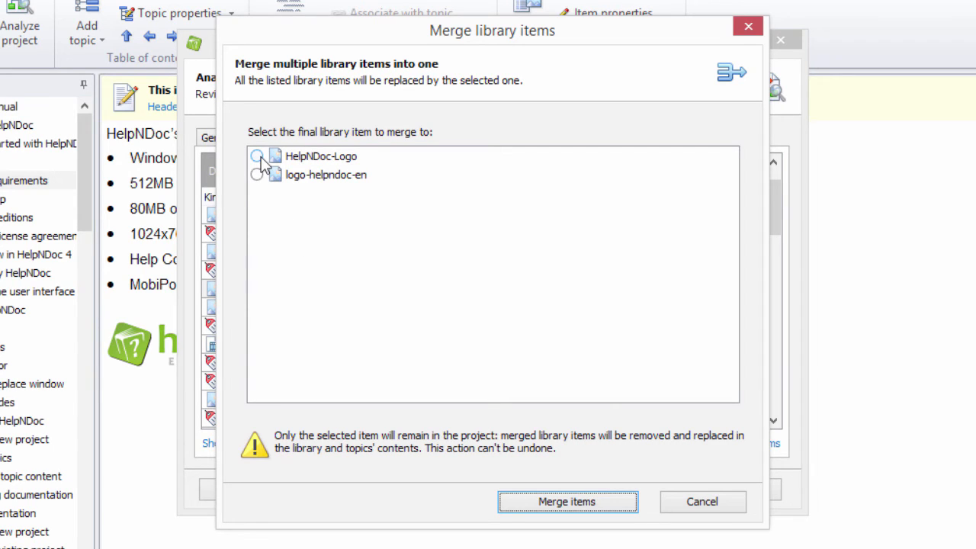
left_click(256, 155)
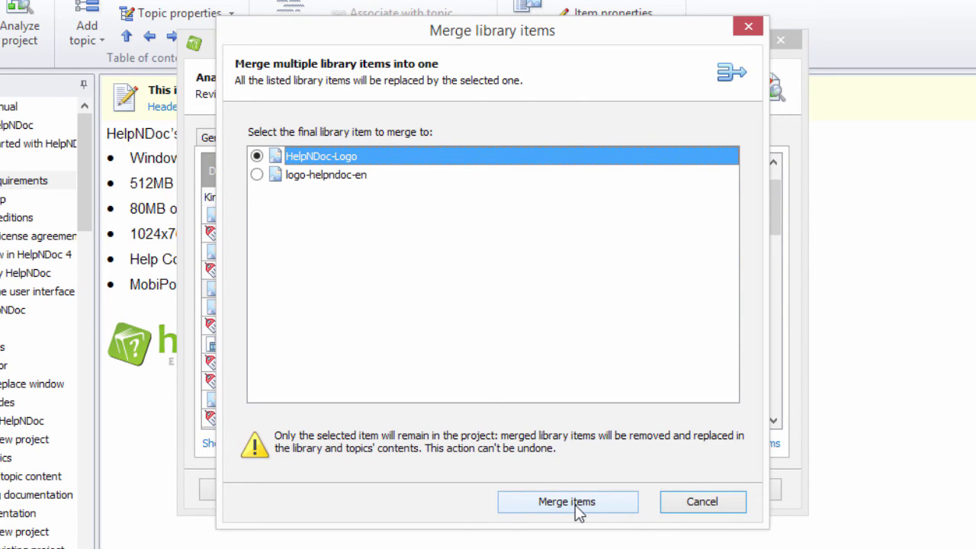
left_click(567, 501)
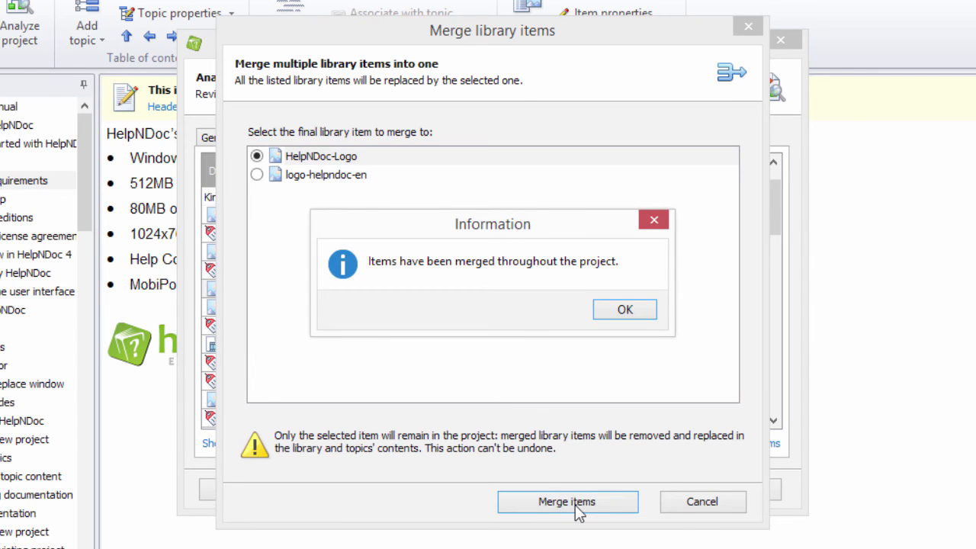
mouse_move(581, 485)
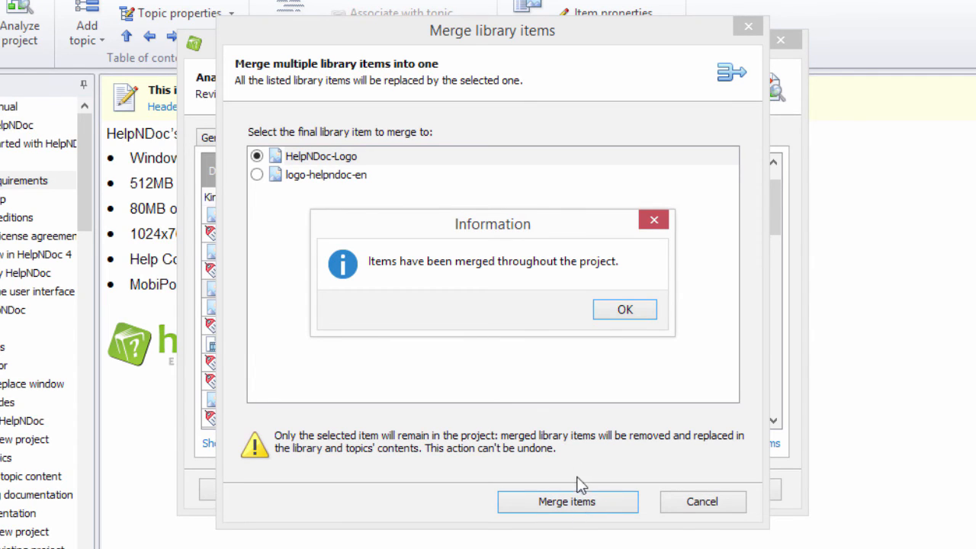
left_click(625, 308)
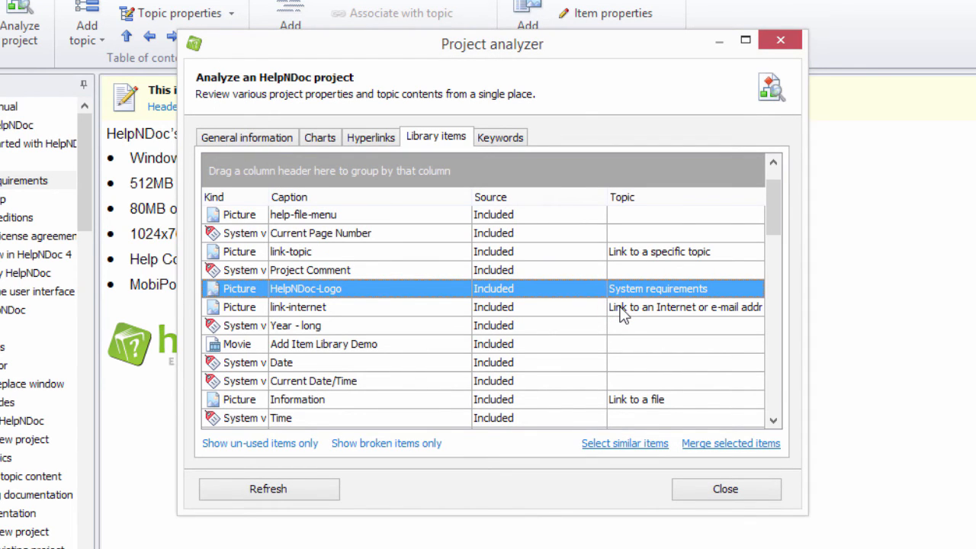
mouse_move(685, 415)
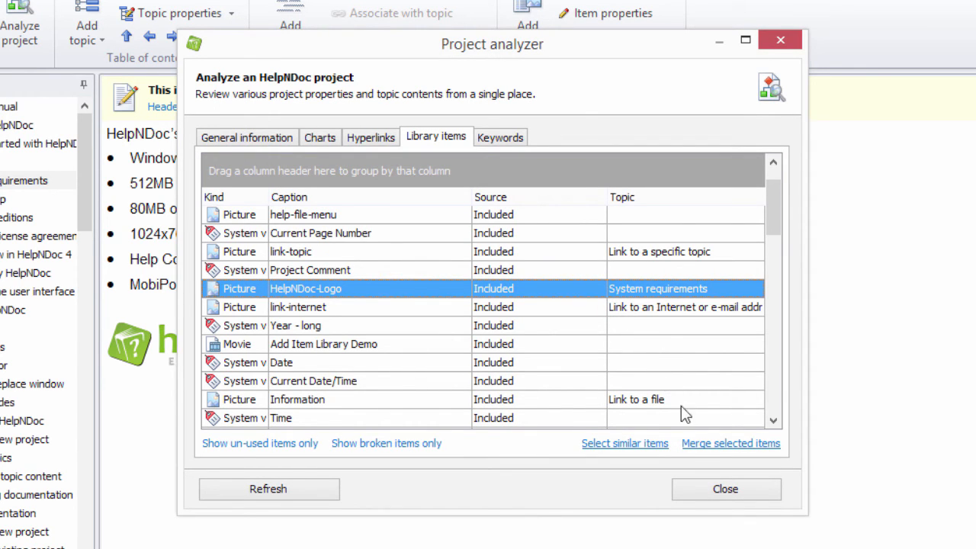
left_click(725, 488)
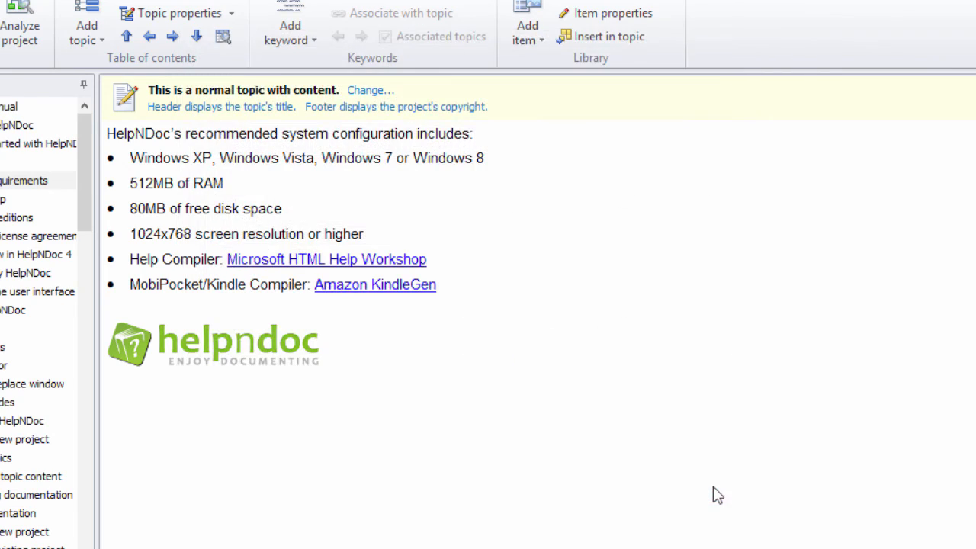